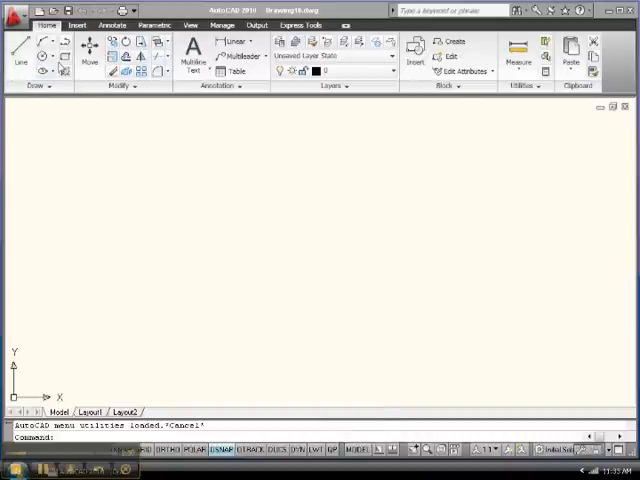
{"action": "mouse_move", "coordinate": [68, 53]}
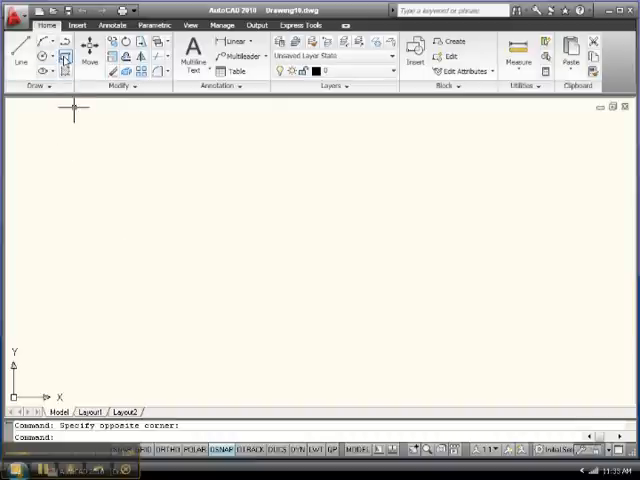
Draw a wide rectangle, then a small circle centred in the rectangle's middle.
{"action": "left_click", "coordinate": [64, 57]}
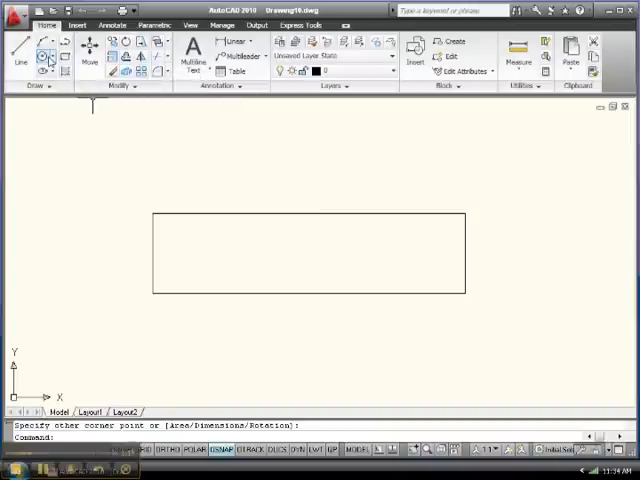
{"action": "left_click", "coordinate": [46, 57]}
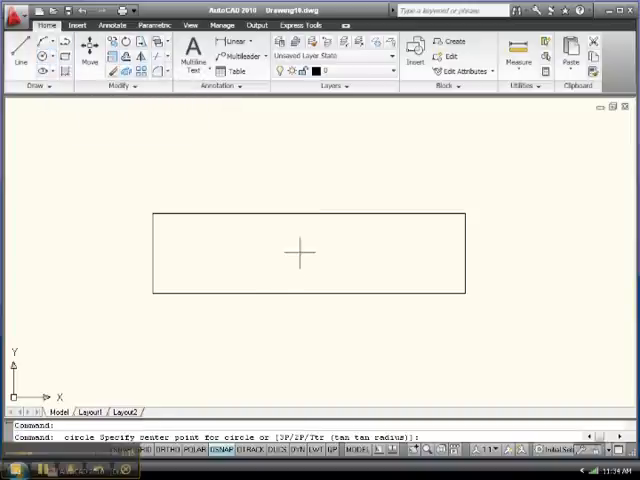
{"action": "left_click", "coordinate": [299, 253]}
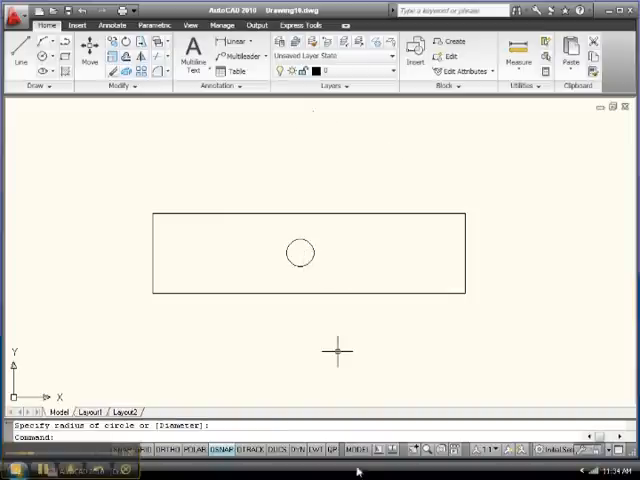
{"action": "mouse_move", "coordinate": [357, 448]}
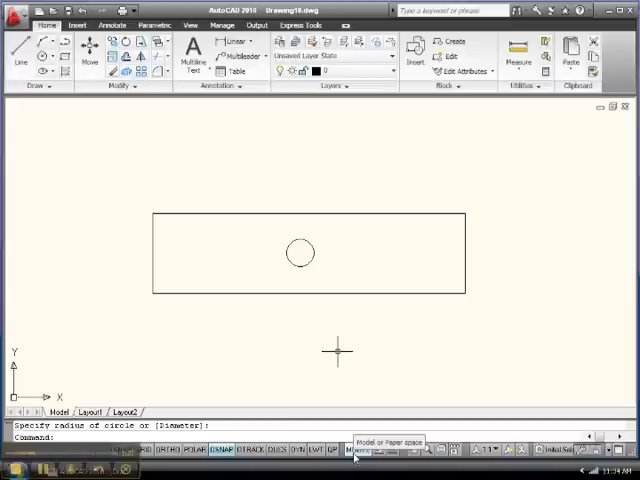
{"action": "mouse_move", "coordinate": [358, 335]}
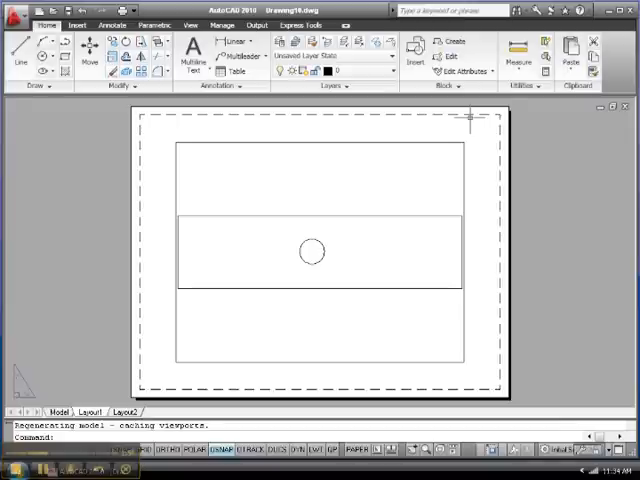
{"action": "mouse_move", "coordinate": [275, 362]}
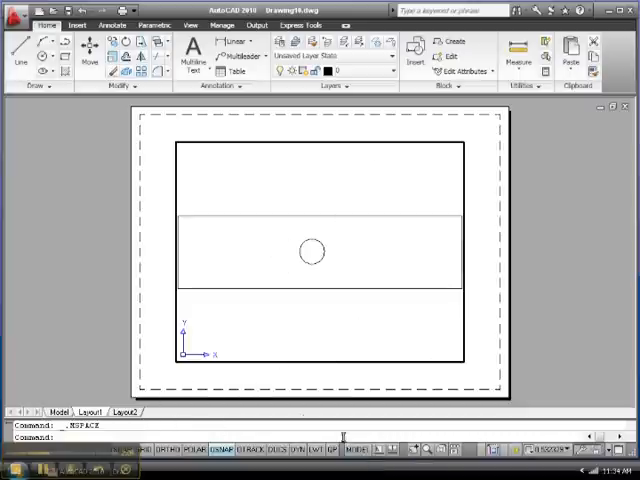
{"action": "left_click", "coordinate": [358, 448]}
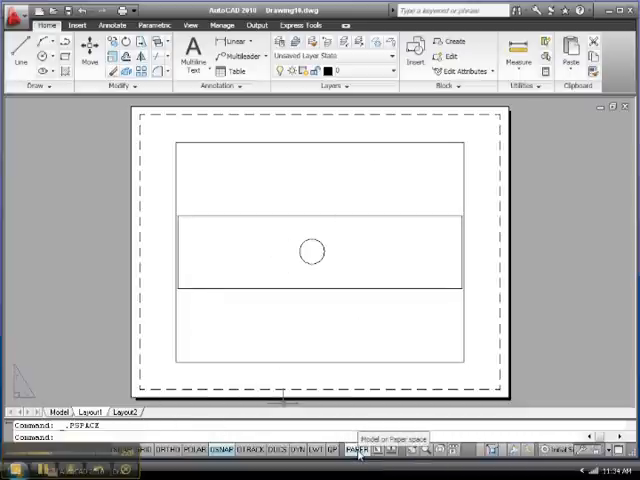